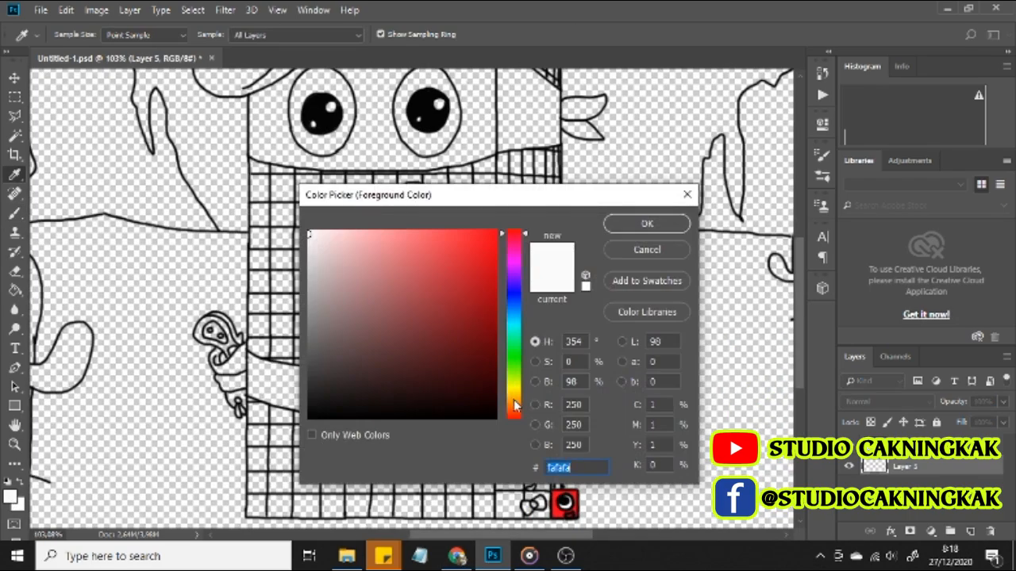
- Choose a bright purple as the foreground paint colour for the bandana
click(646, 222)
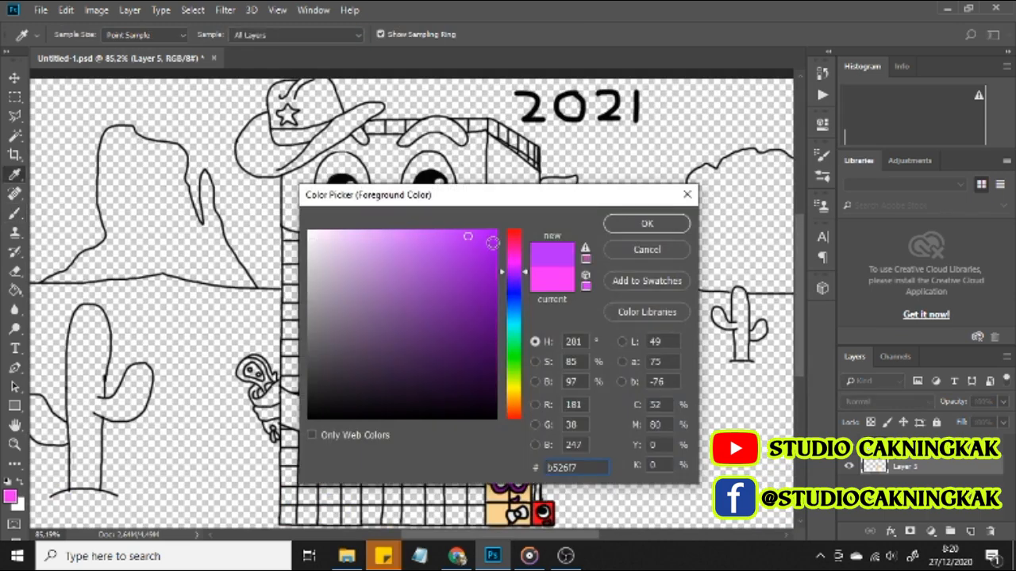
- Confirm purple for the bandana, orange for the grid body, then a darker orange for shading
click(646, 222)
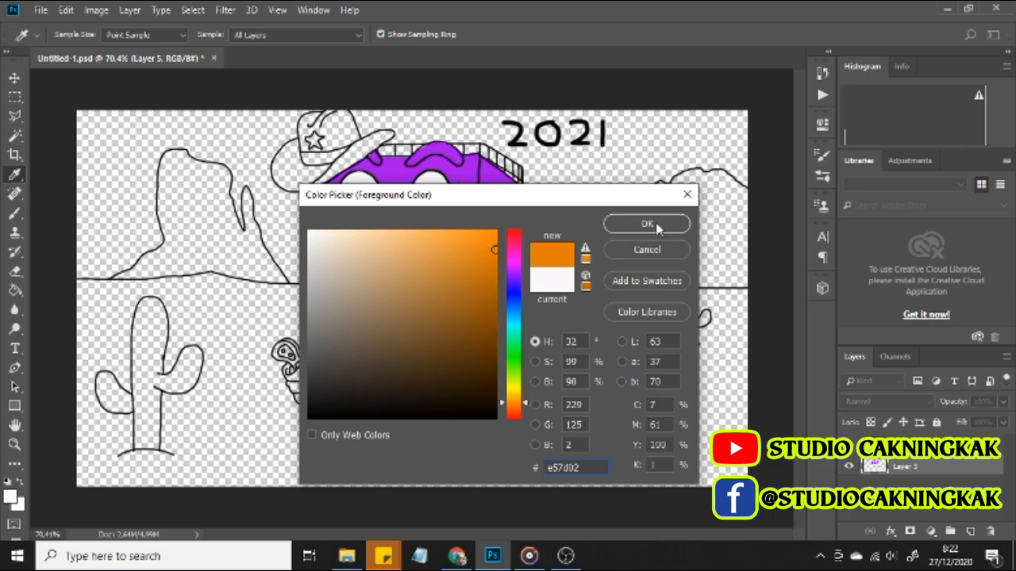
click(646, 224)
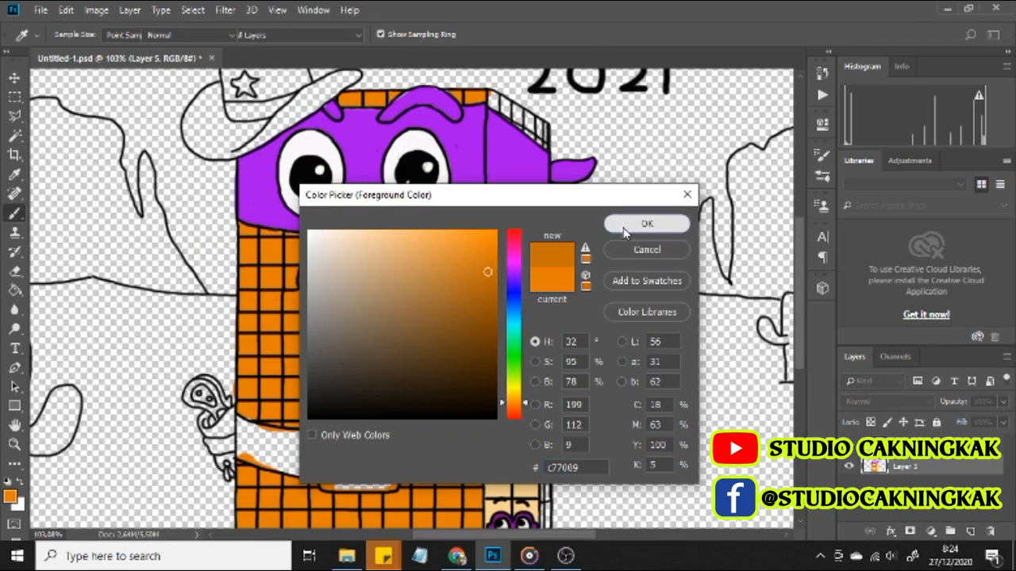
click(646, 224)
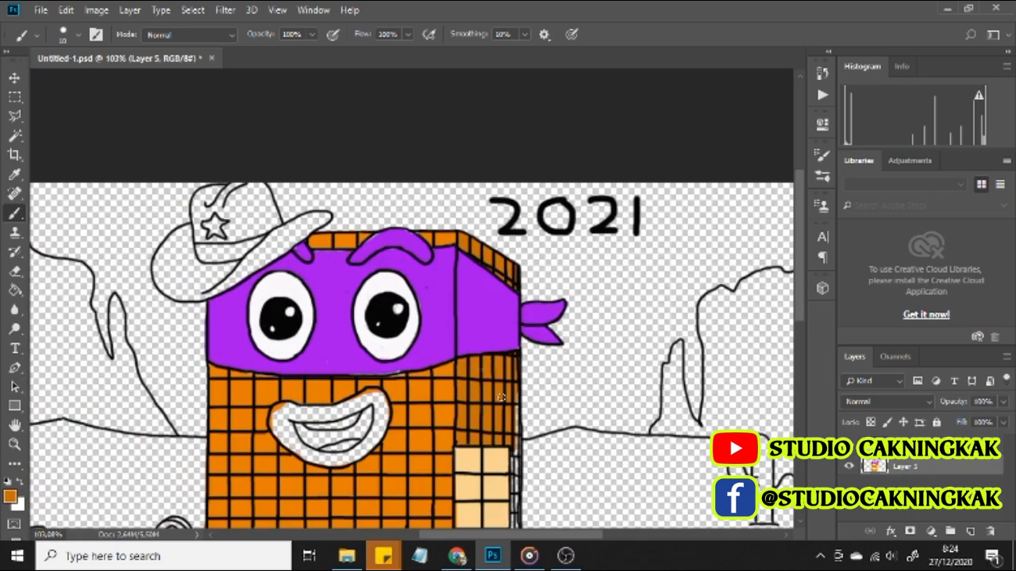
- Scroll the canvas down while shading the body and colouring mouth, belt and buckle
scroll(down, 3)
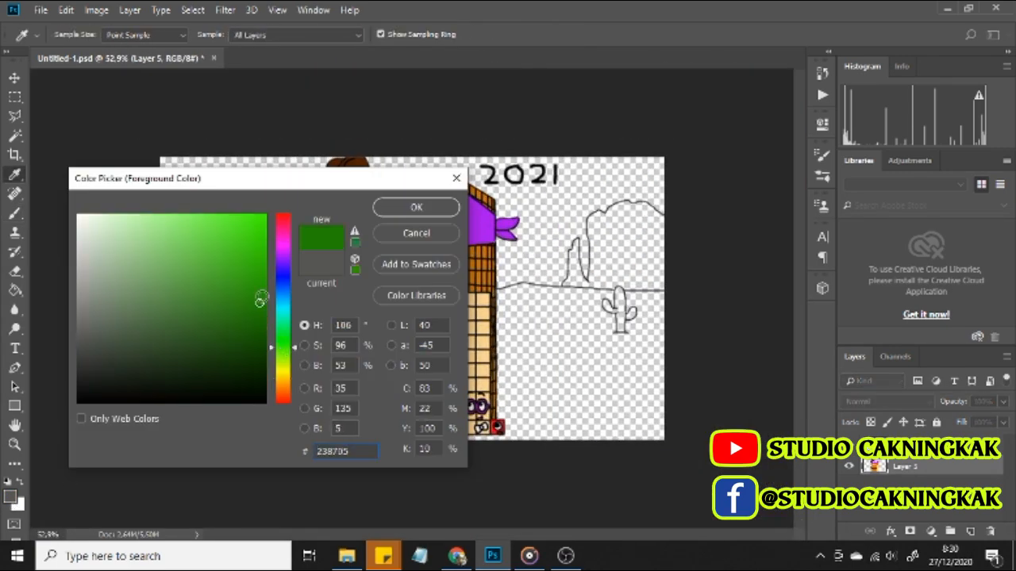
- Confirm the green and brush it over the left cactus
click(416, 206)
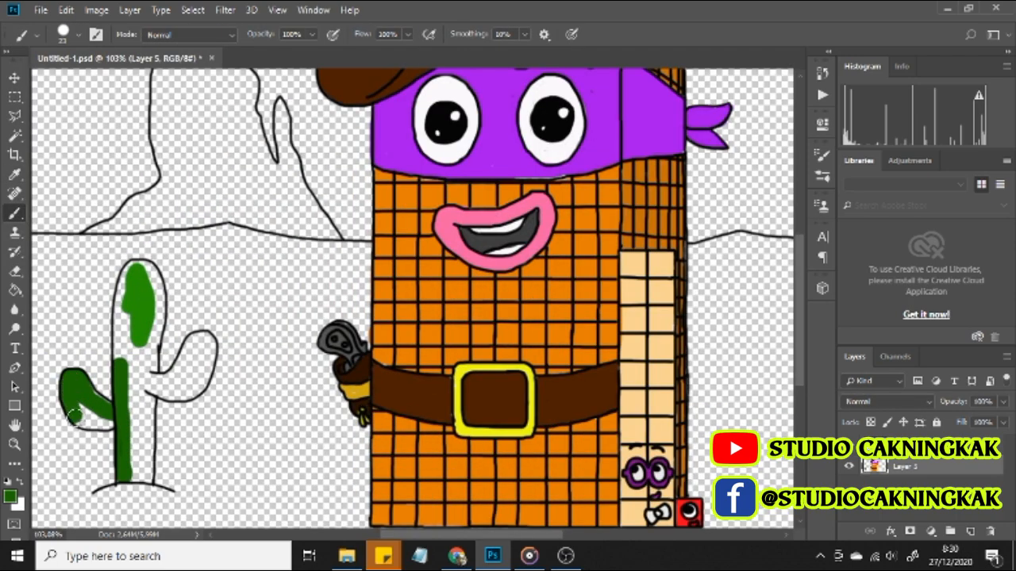
drag(96, 413, 130, 441)
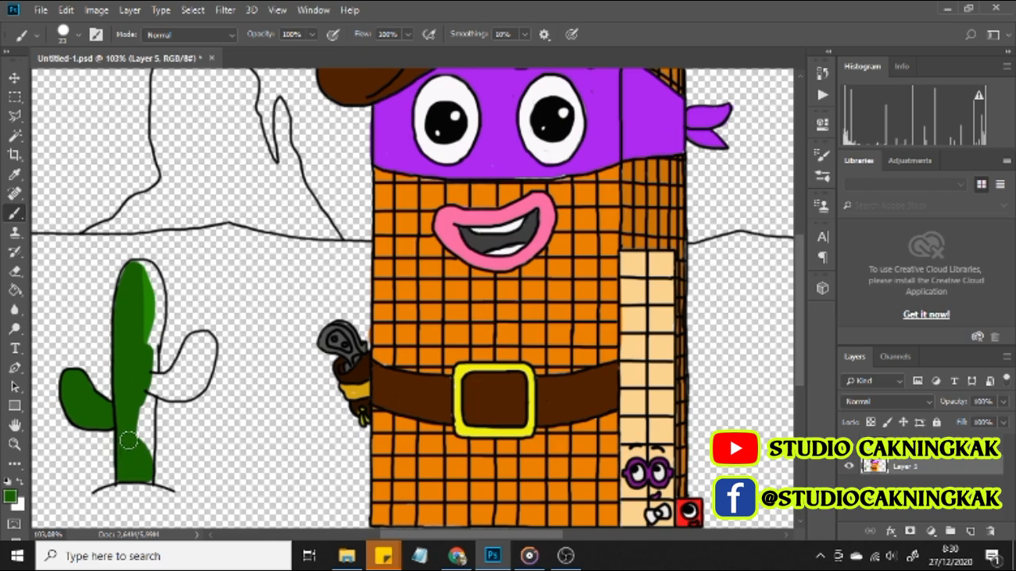